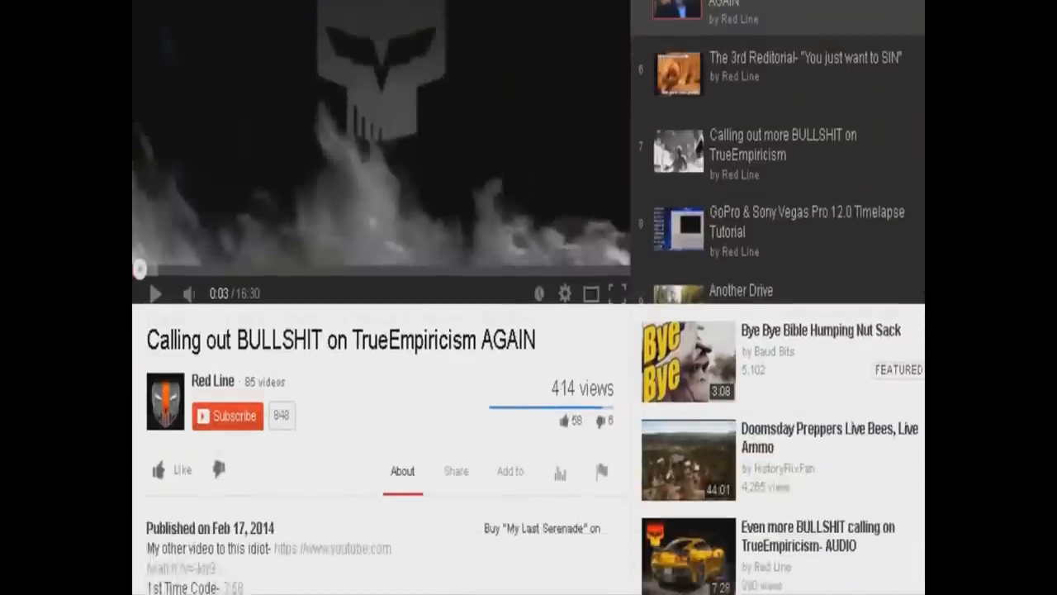
# Play Red Line's The 3rd Reditorial- "You just want to SIN" from the uploads playlist
pyautogui.scroll(-3)
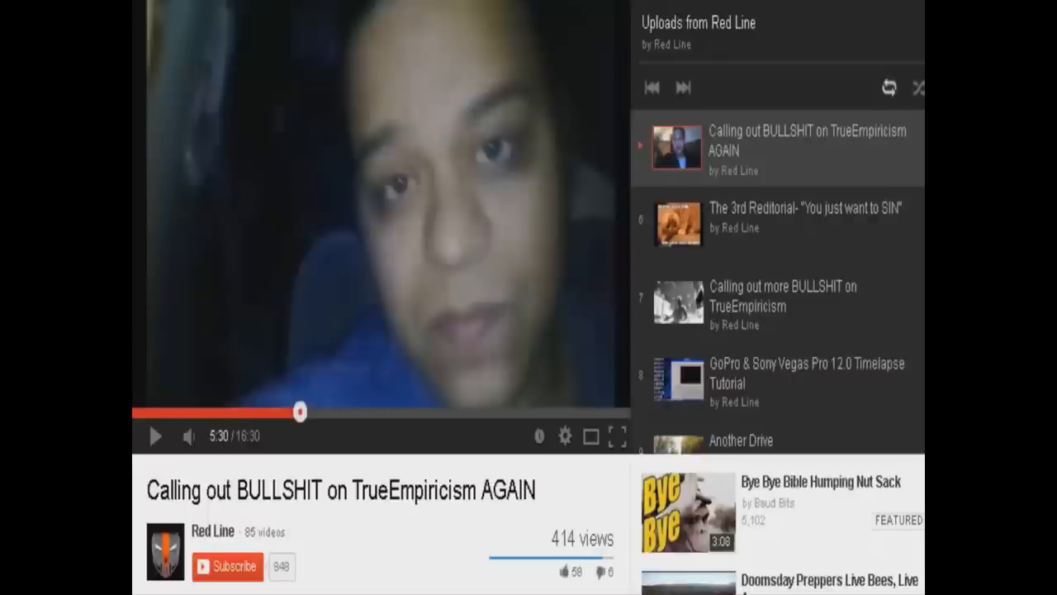
pyautogui.moveTo(301, 411); pyautogui.dragTo(344, 411)
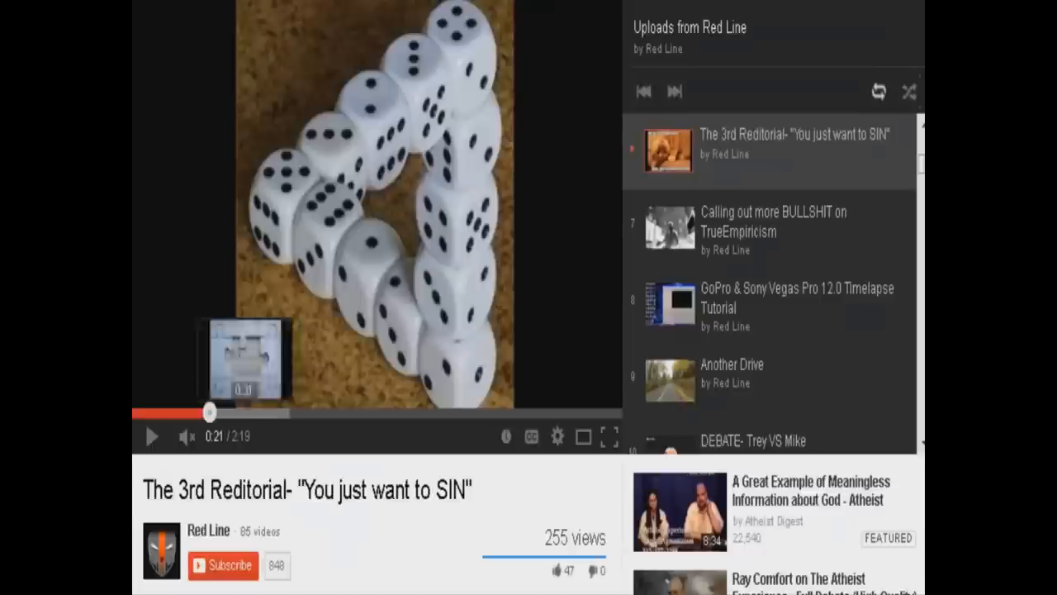
pyautogui.click(152, 436)
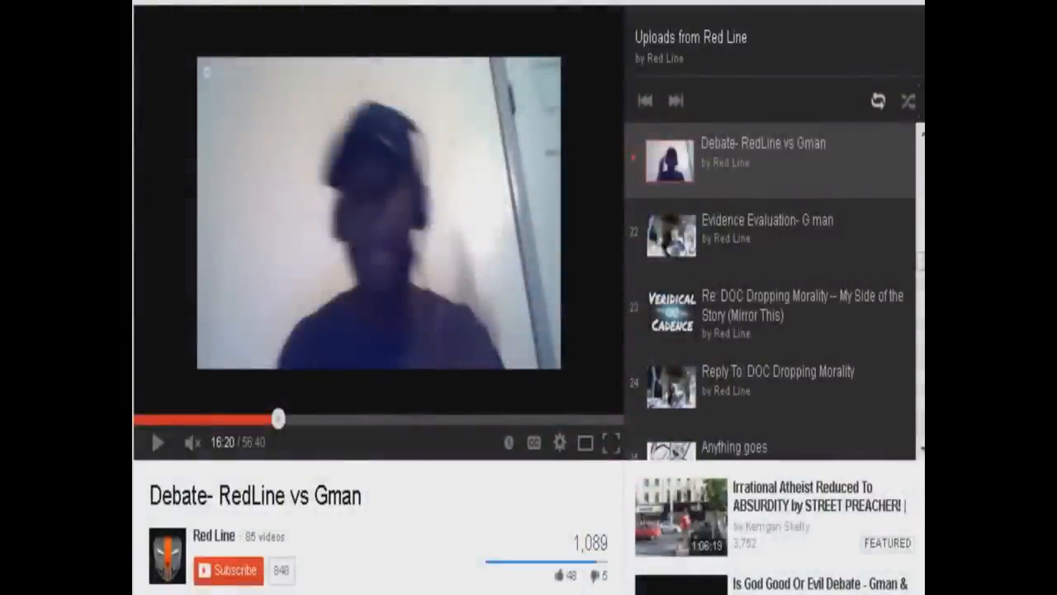
pyautogui.moveTo(711, 273)
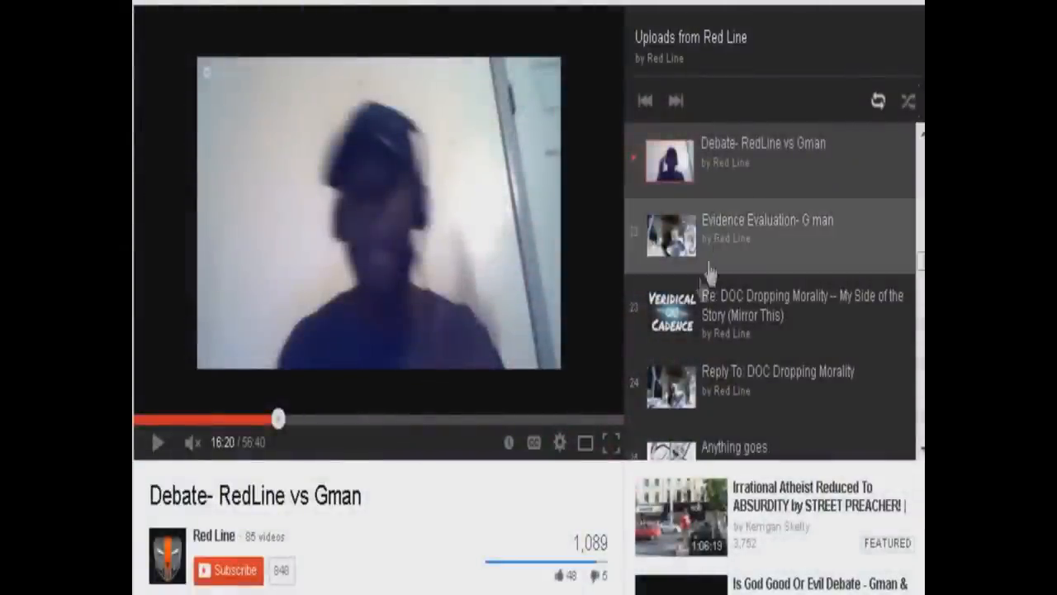